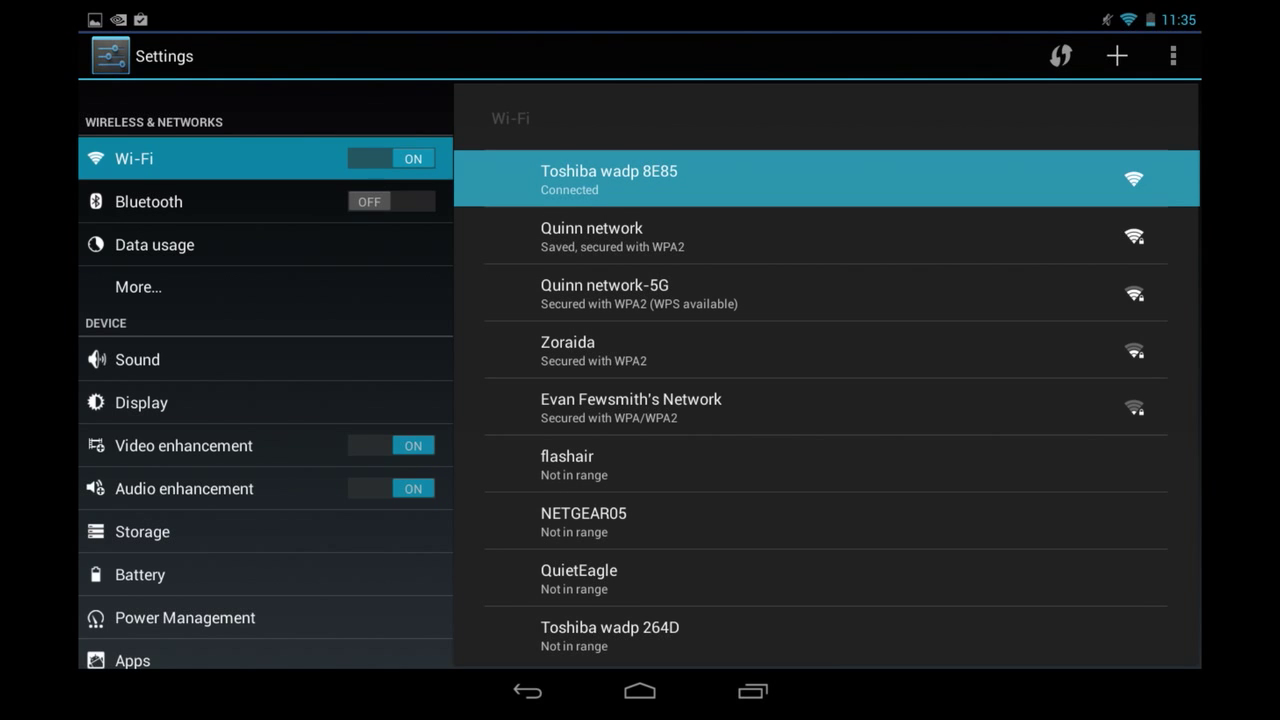
Leave Android Settings, connected to Toshiba wadp 8E85, for the home screen.
{"action": "left_click", "coordinate": [639, 691]}
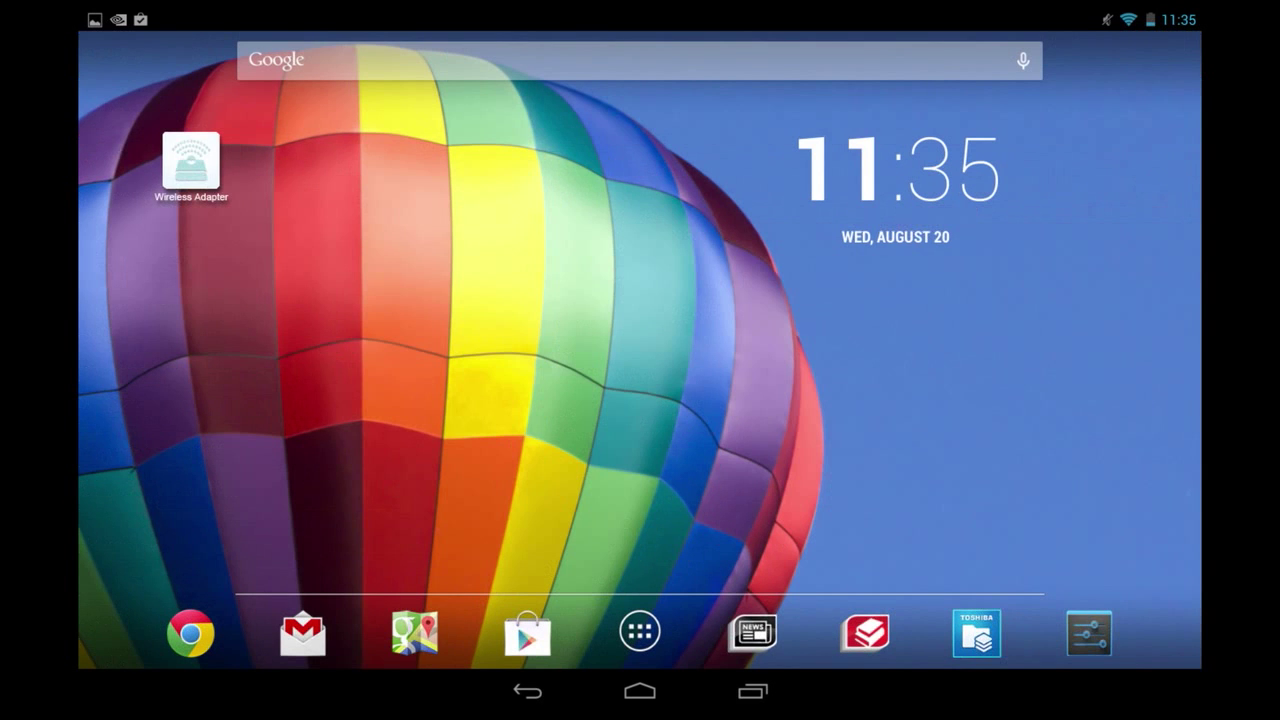
Launch Wireless Adapter, browse its categories, and view the Vivaldi download queue in Task Manager.
{"action": "left_click", "coordinate": [191, 160]}
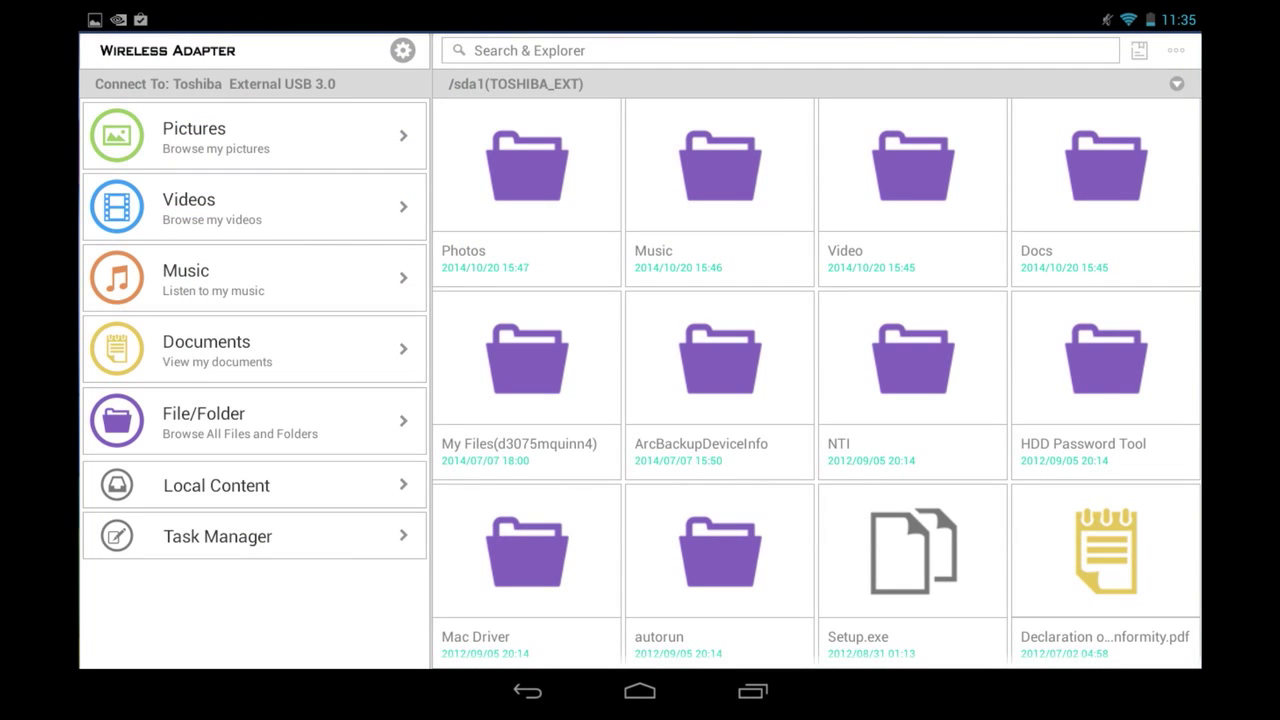
{"action": "left_click", "coordinate": [253, 135]}
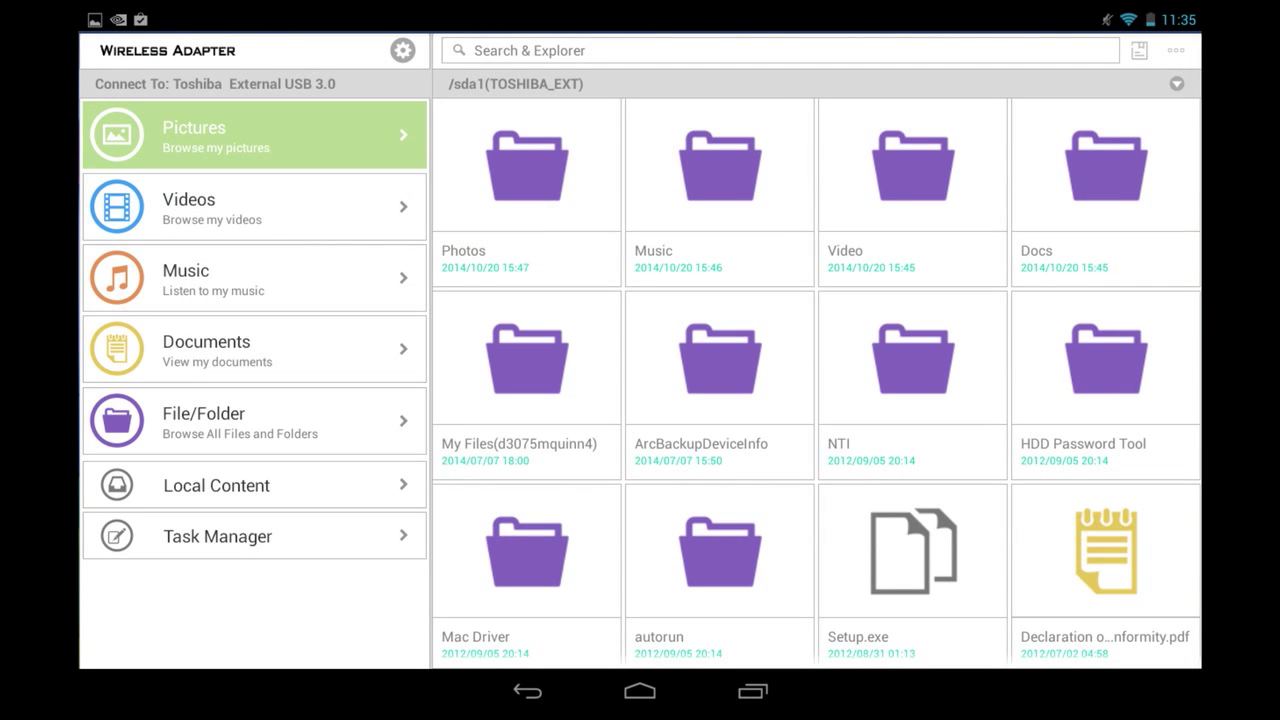
{"action": "left_click", "coordinate": [254, 277]}
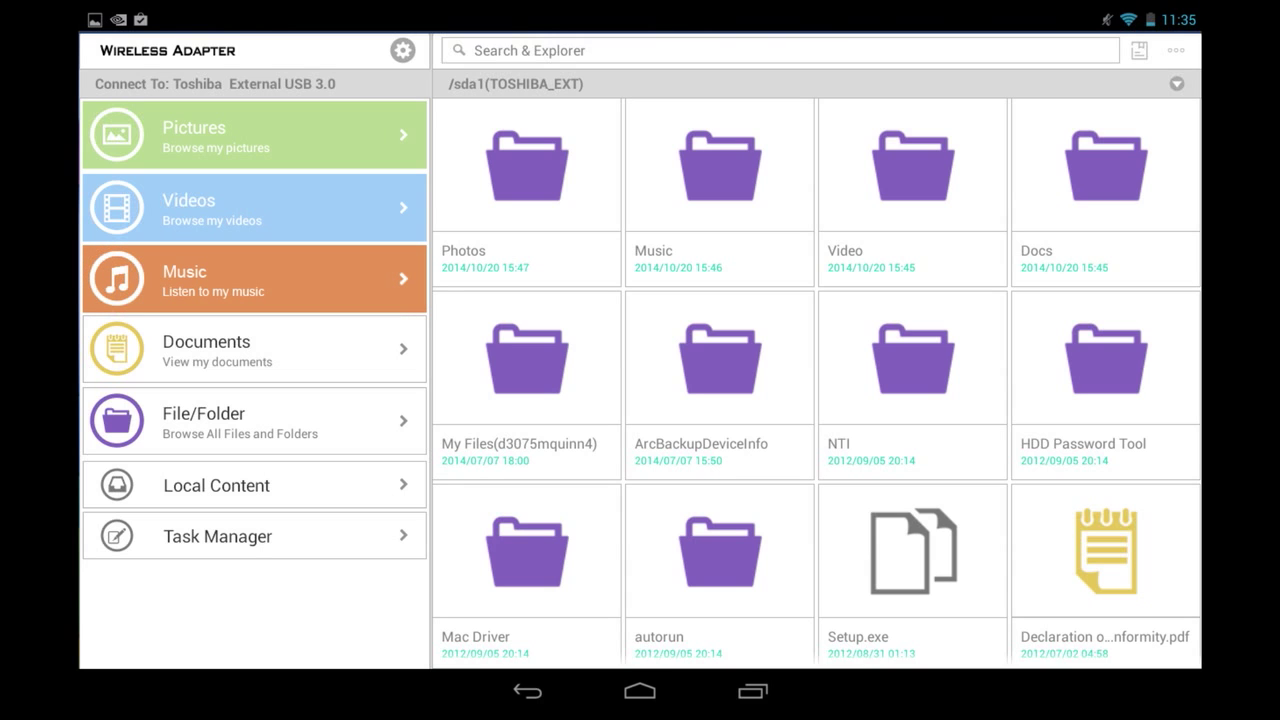
{"action": "left_click", "coordinate": [254, 348]}
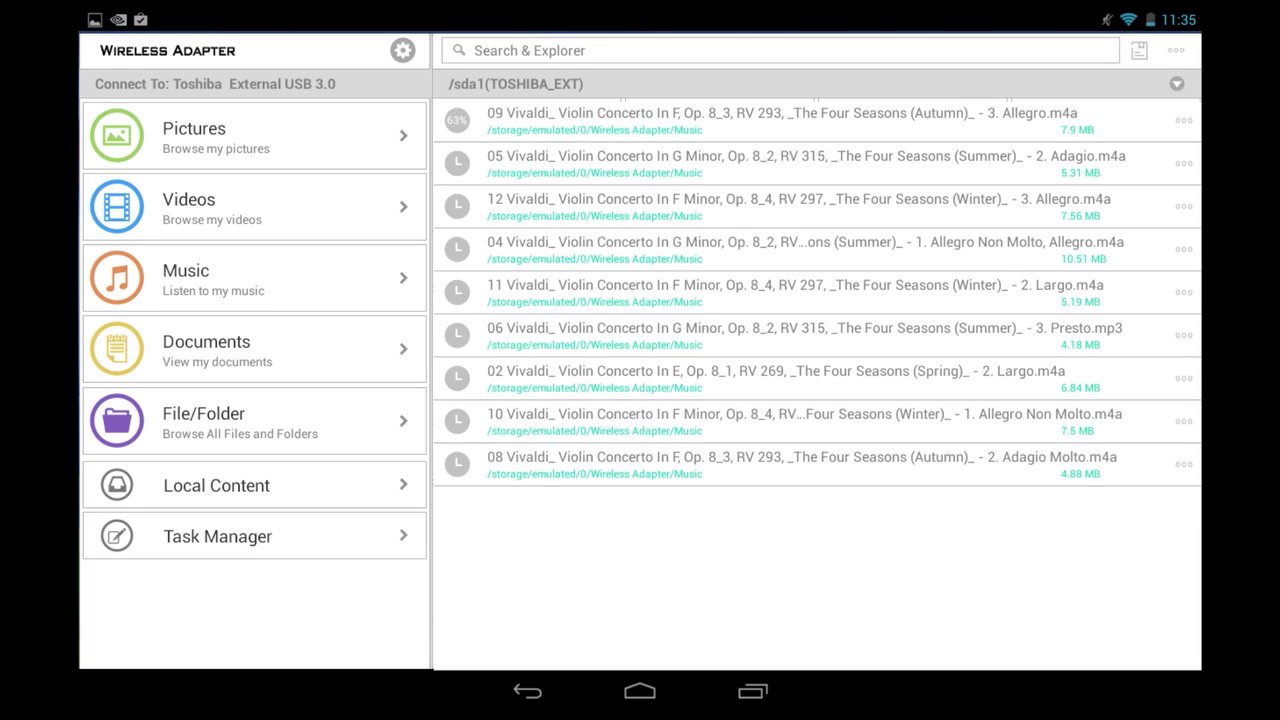
{"action": "left_click", "coordinate": [253, 420]}
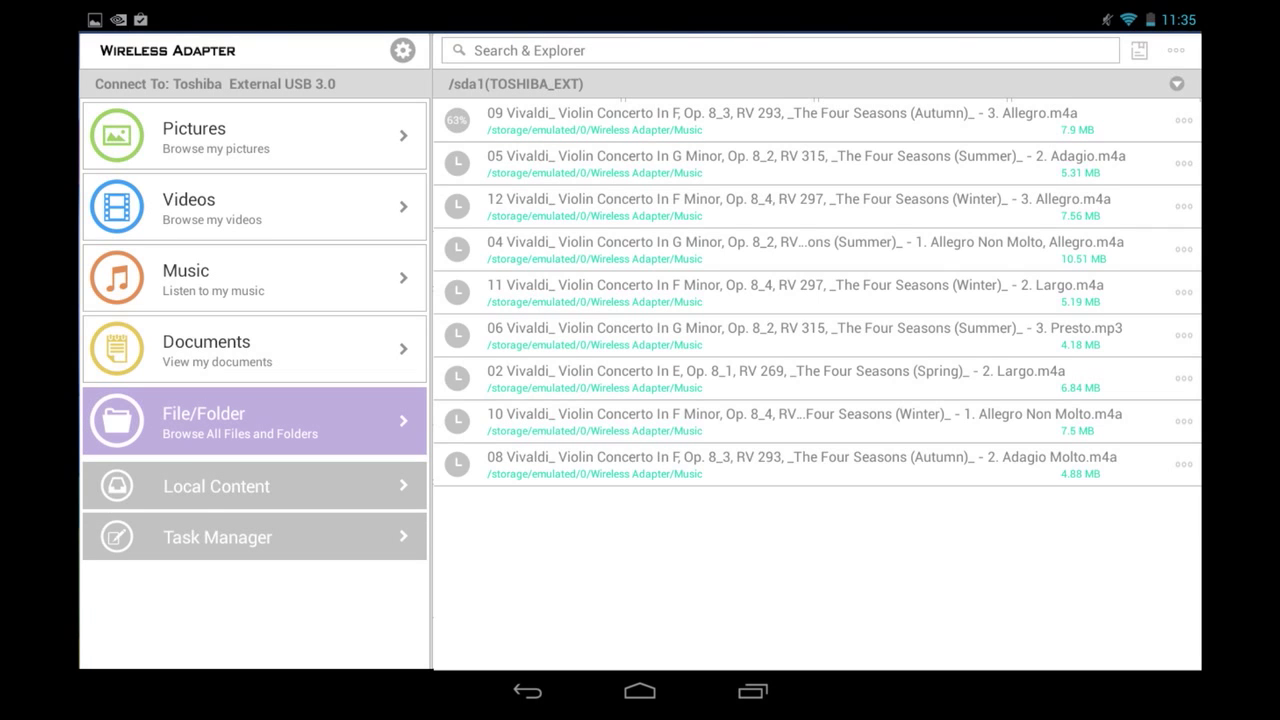
Browse all pictures and open Yosemite Falls morning mist.jpg full screen.
{"action": "left_click", "coordinate": [253, 135]}
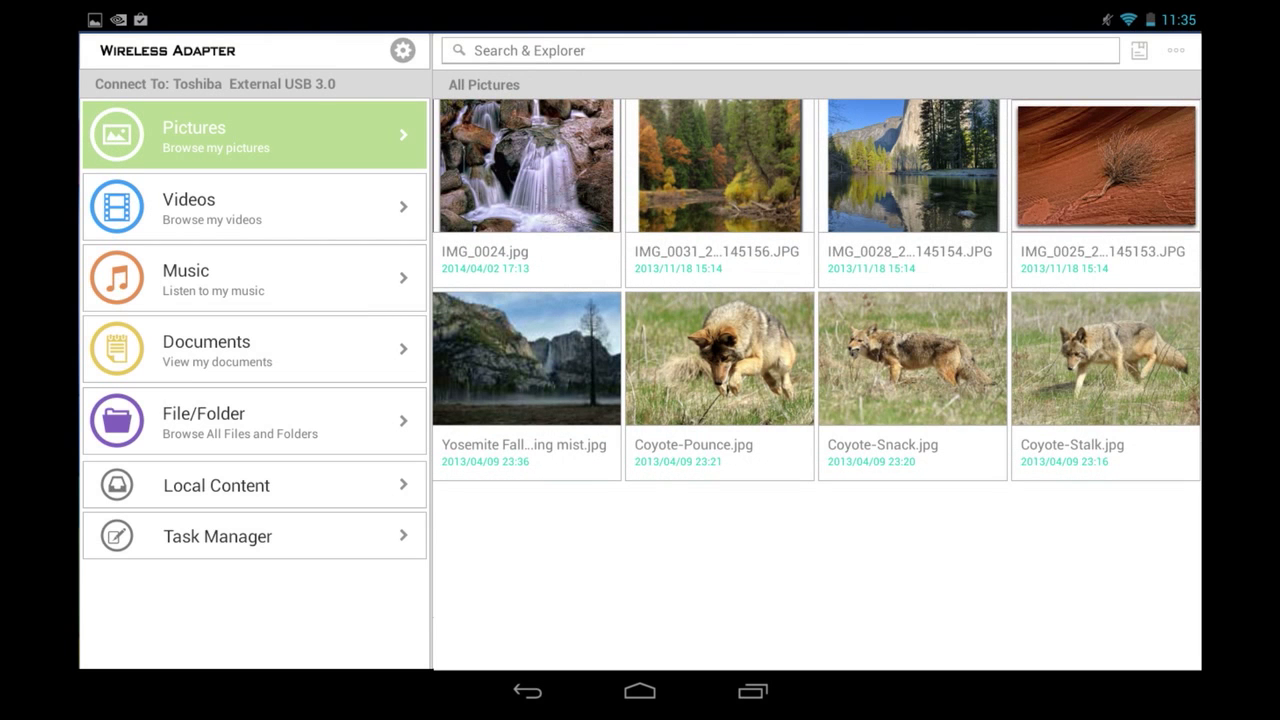
{"action": "left_click", "coordinate": [526, 358]}
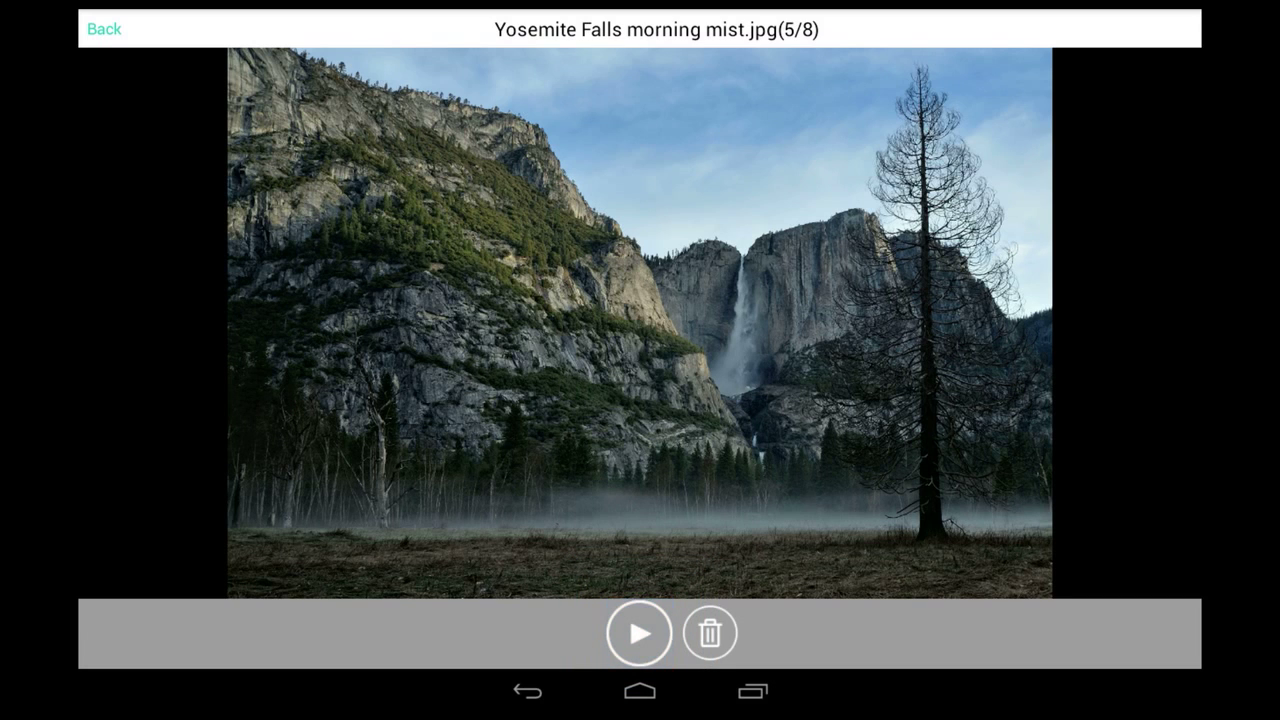
Run a 2-second-per-slide slideshow, then go back to All Pictures.
{"action": "left_click", "coordinate": [639, 632]}
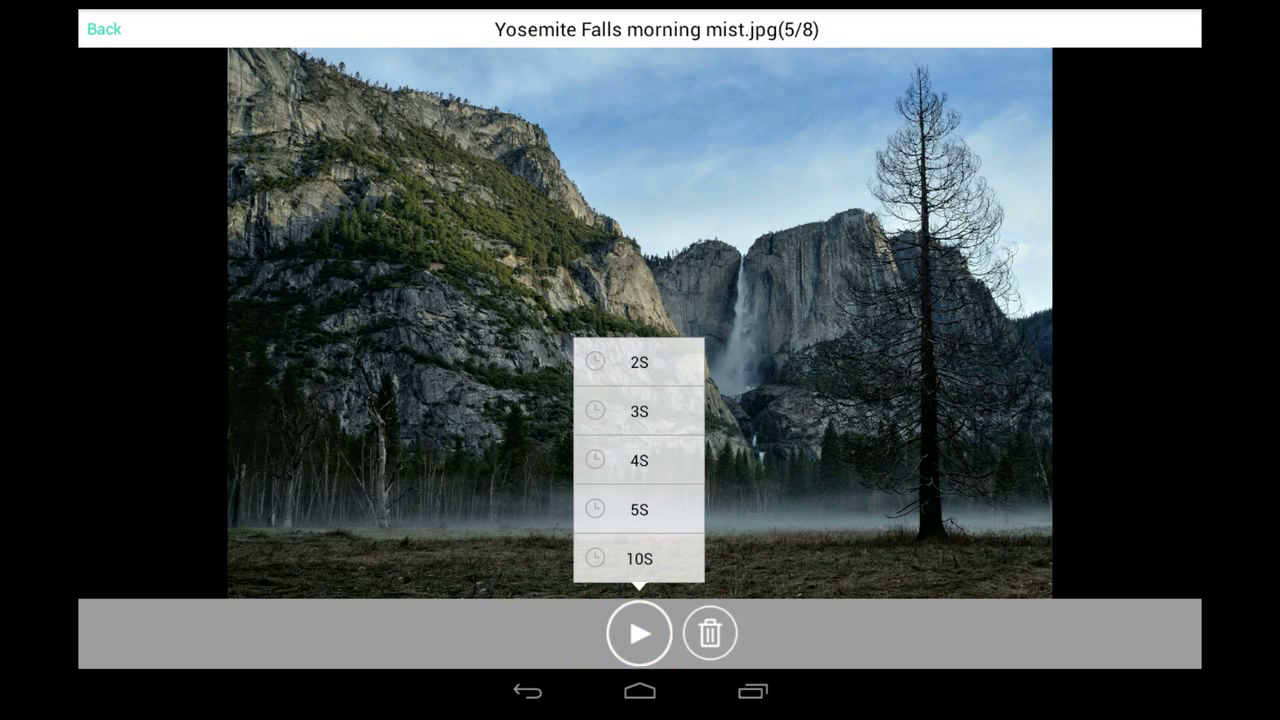
{"action": "left_click", "coordinate": [638, 362]}
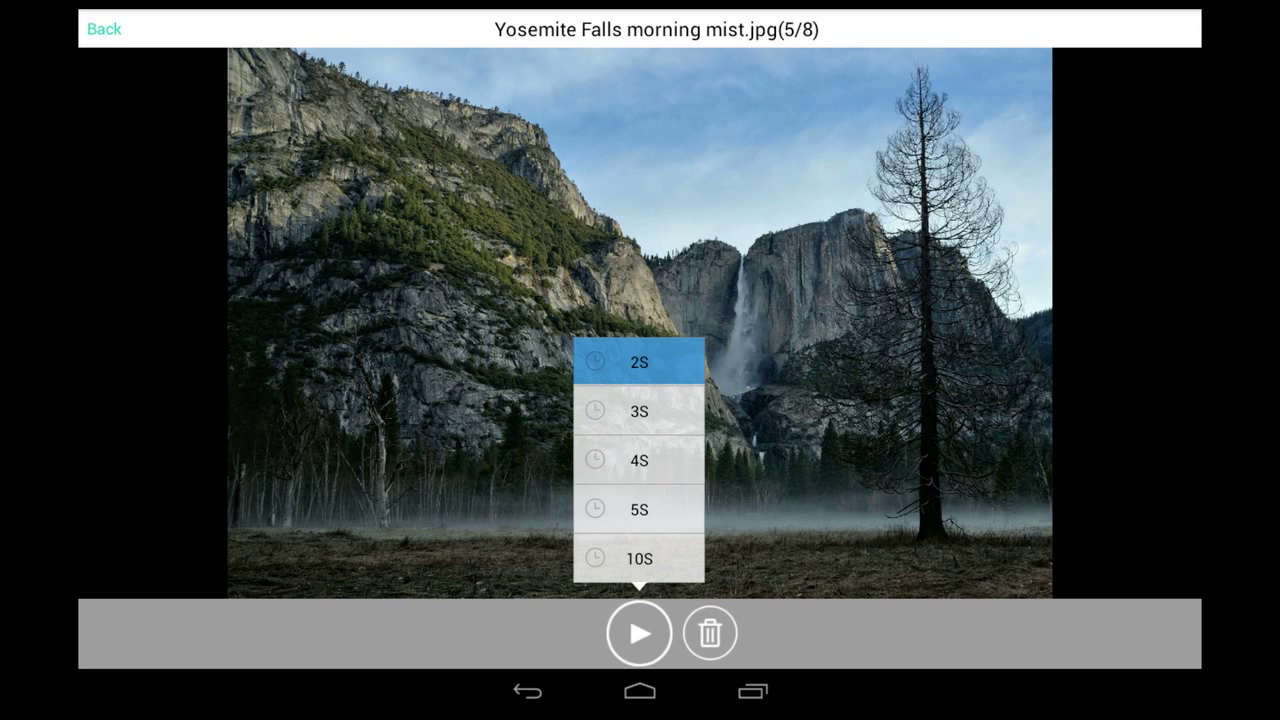
{"action": "left_click", "coordinate": [638, 362]}
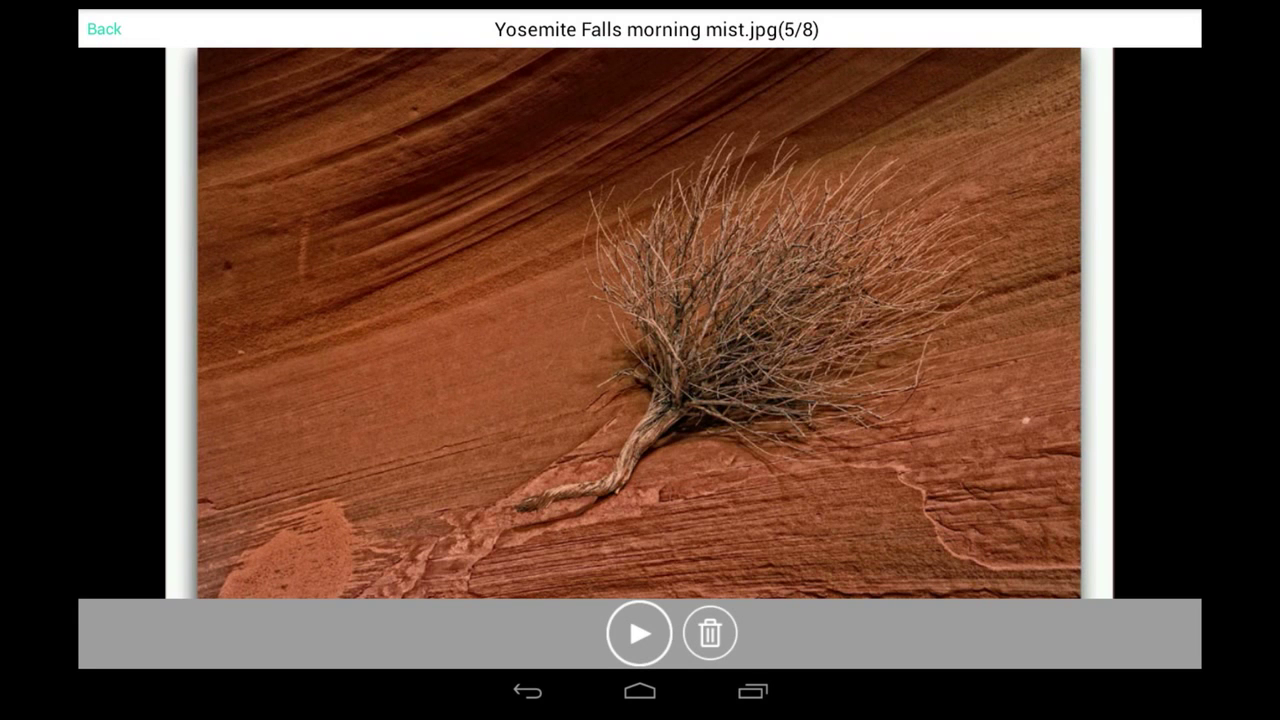
{"action": "left_click", "coordinate": [102, 27]}
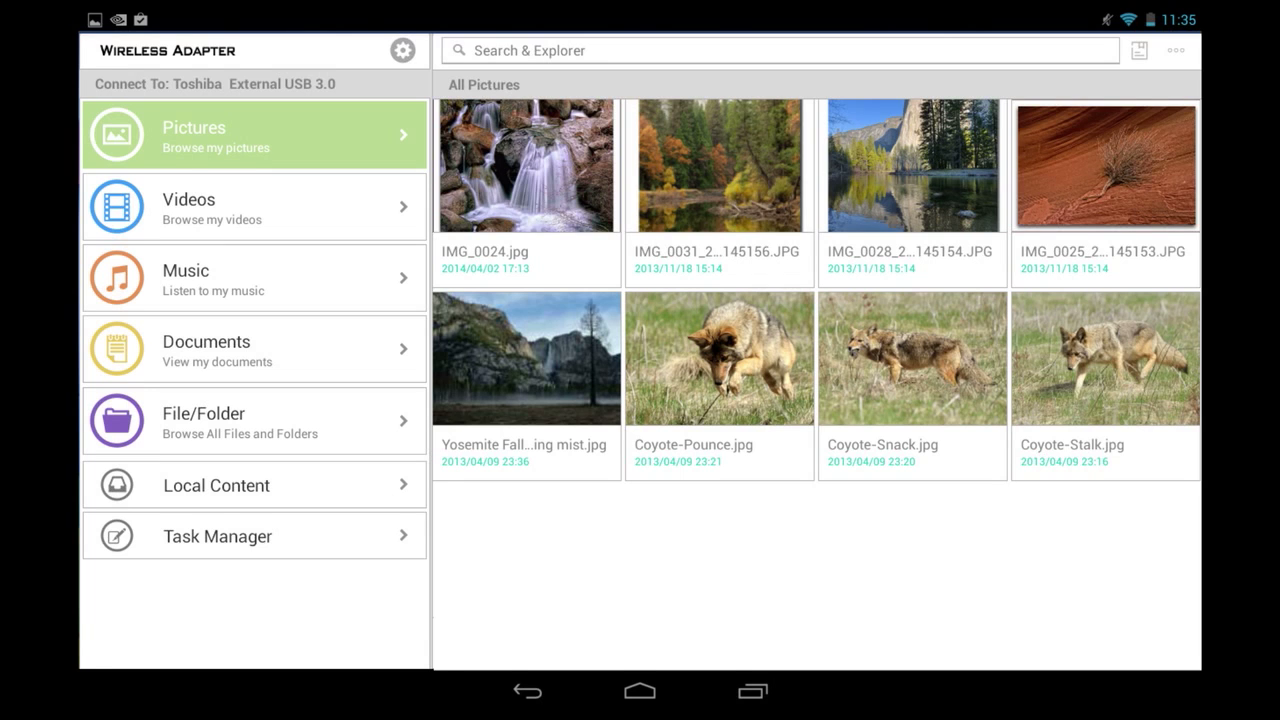
Browse All Videos on the drive, then open the tablet's Local Content folders.
{"action": "left_click", "coordinate": [253, 207]}
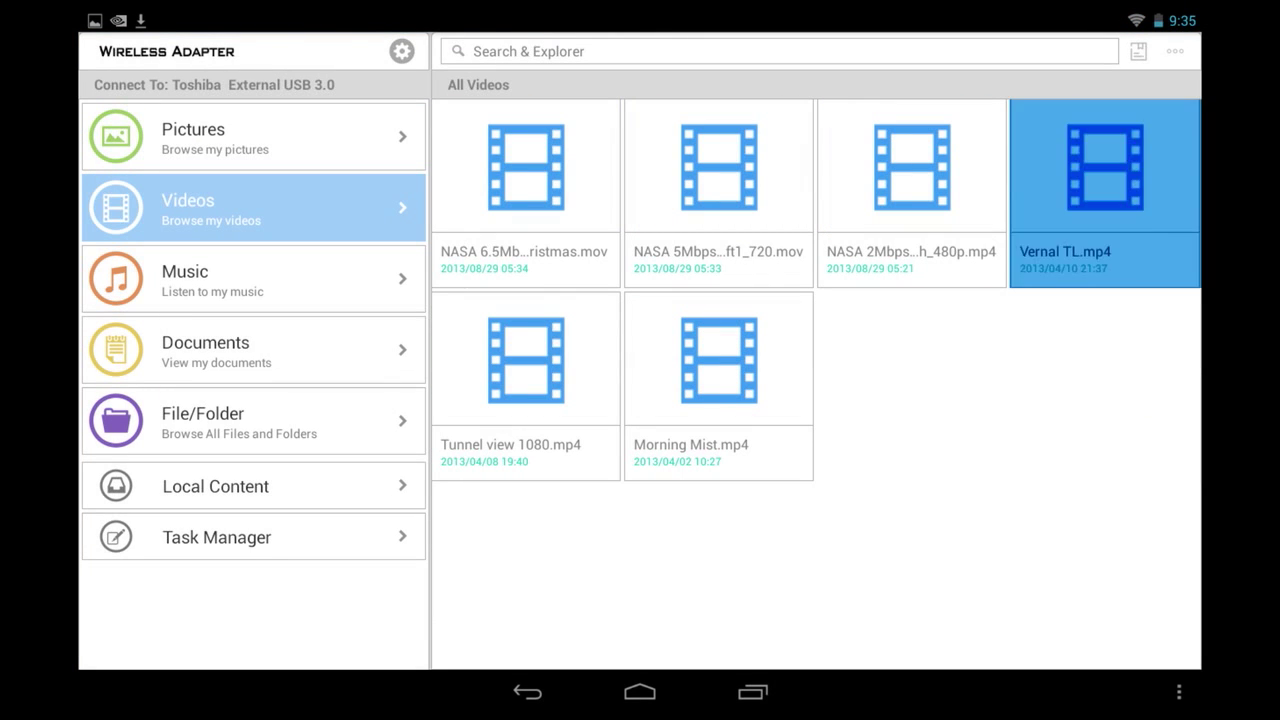
{"action": "left_click", "coordinate": [215, 486]}
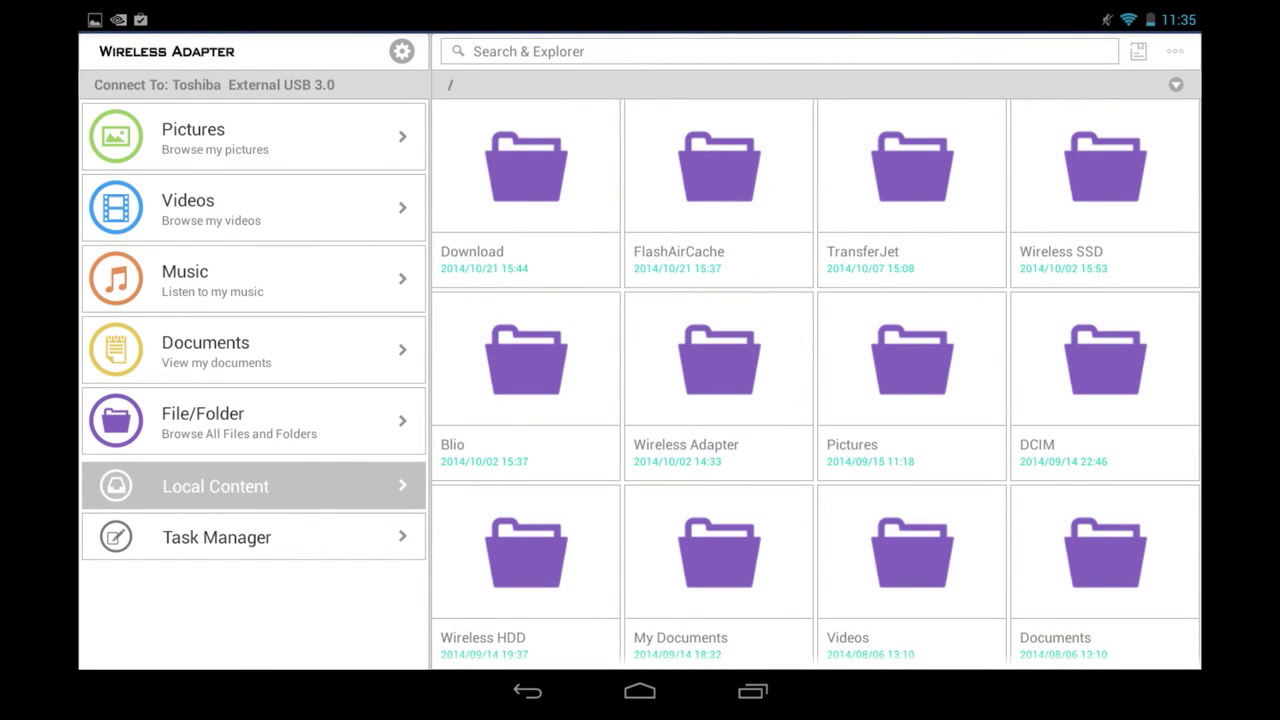
Open the local Pictures folder and select IMG_0024 - Copy.jpg, then both pictures.
{"action": "left_click", "coordinate": [910, 358]}
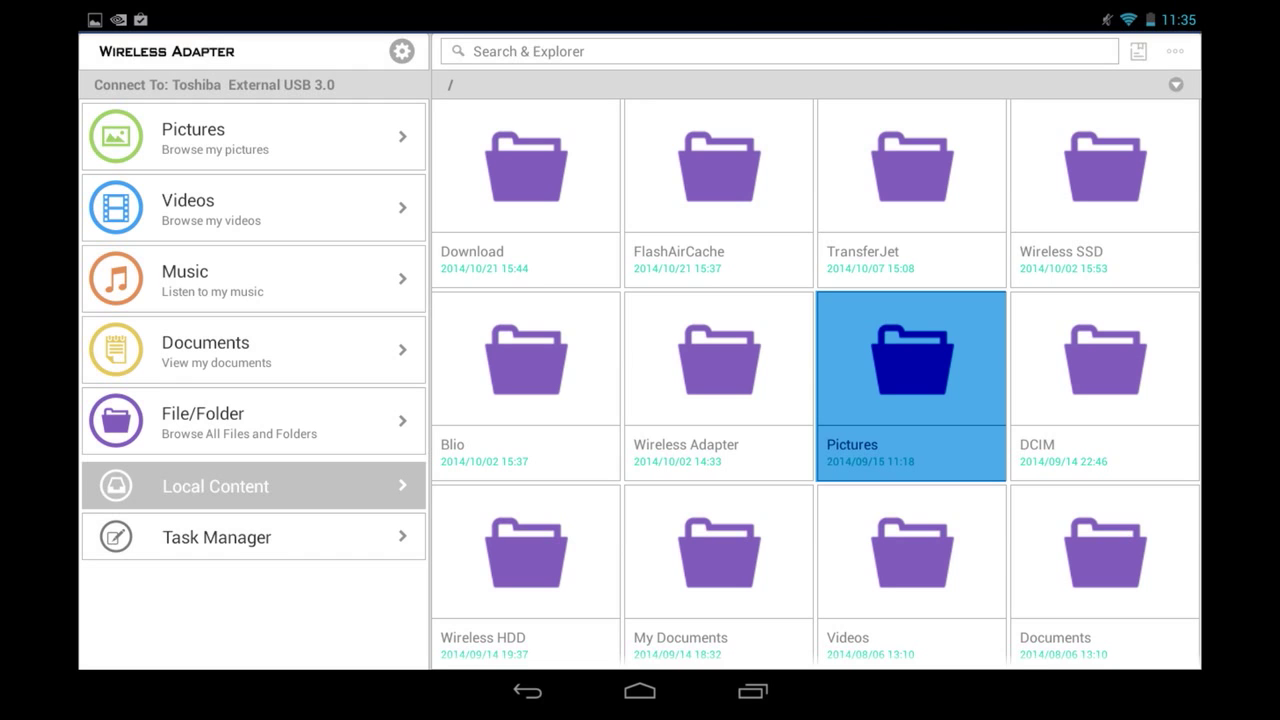
{"action": "double_click", "coordinate": [911, 357]}
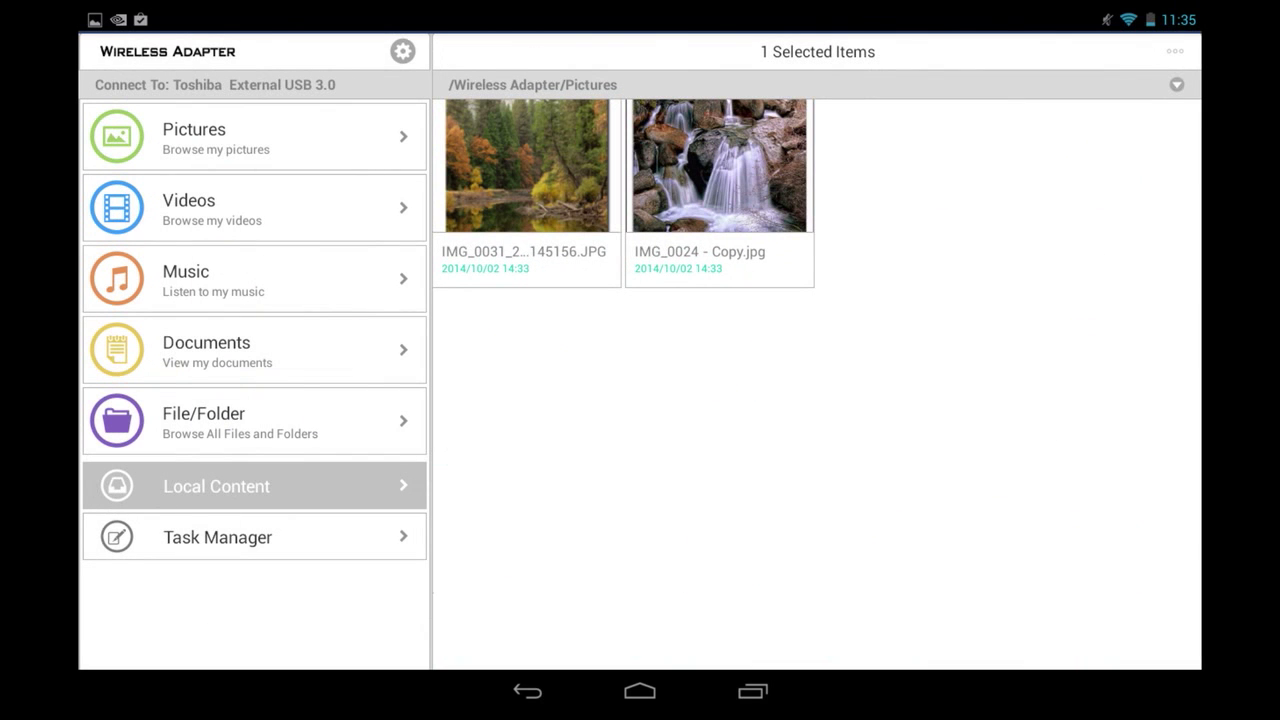
{"action": "left_click", "coordinate": [1175, 50]}
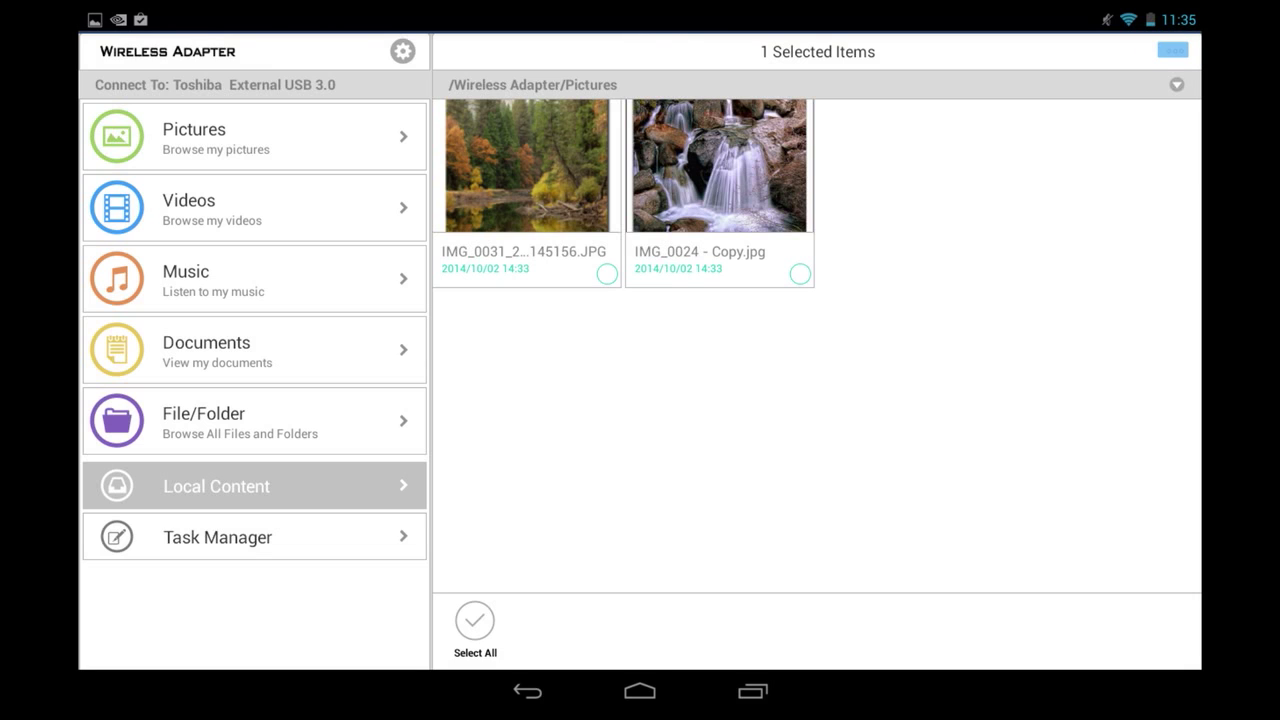
{"action": "left_click", "coordinate": [799, 274]}
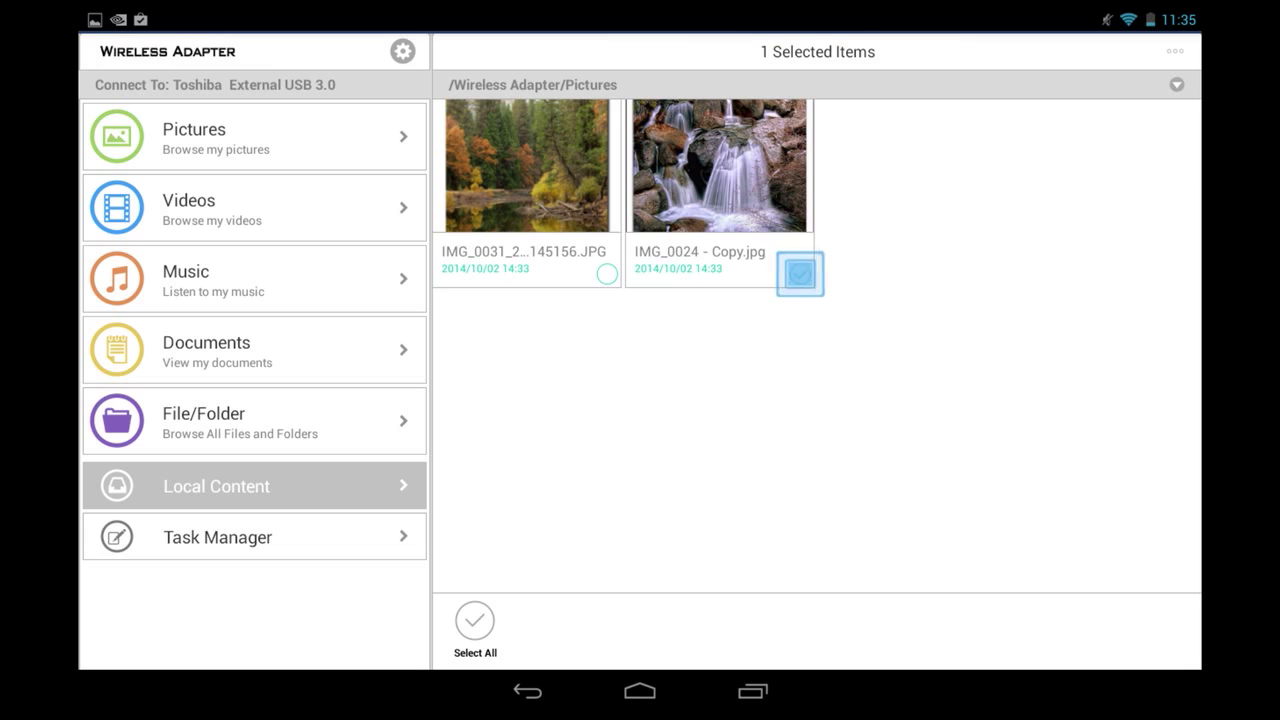
{"action": "left_click", "coordinate": [799, 273]}
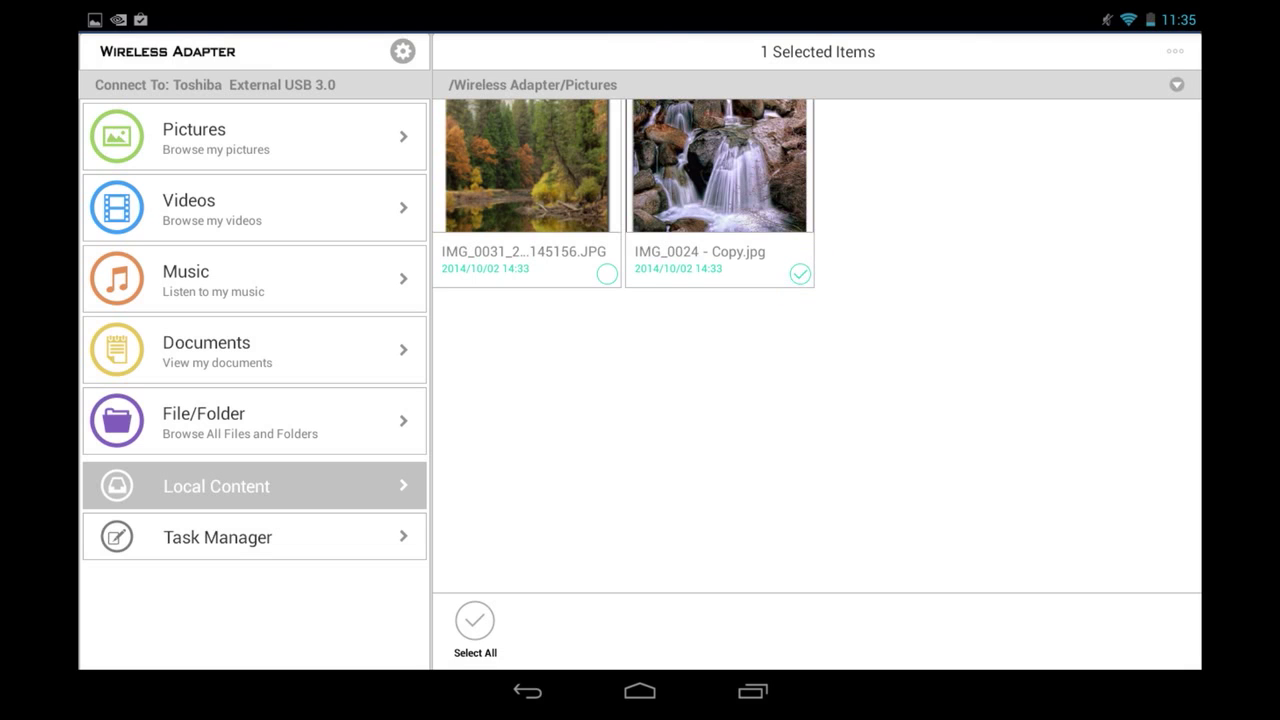
{"action": "left_click", "coordinate": [474, 621]}
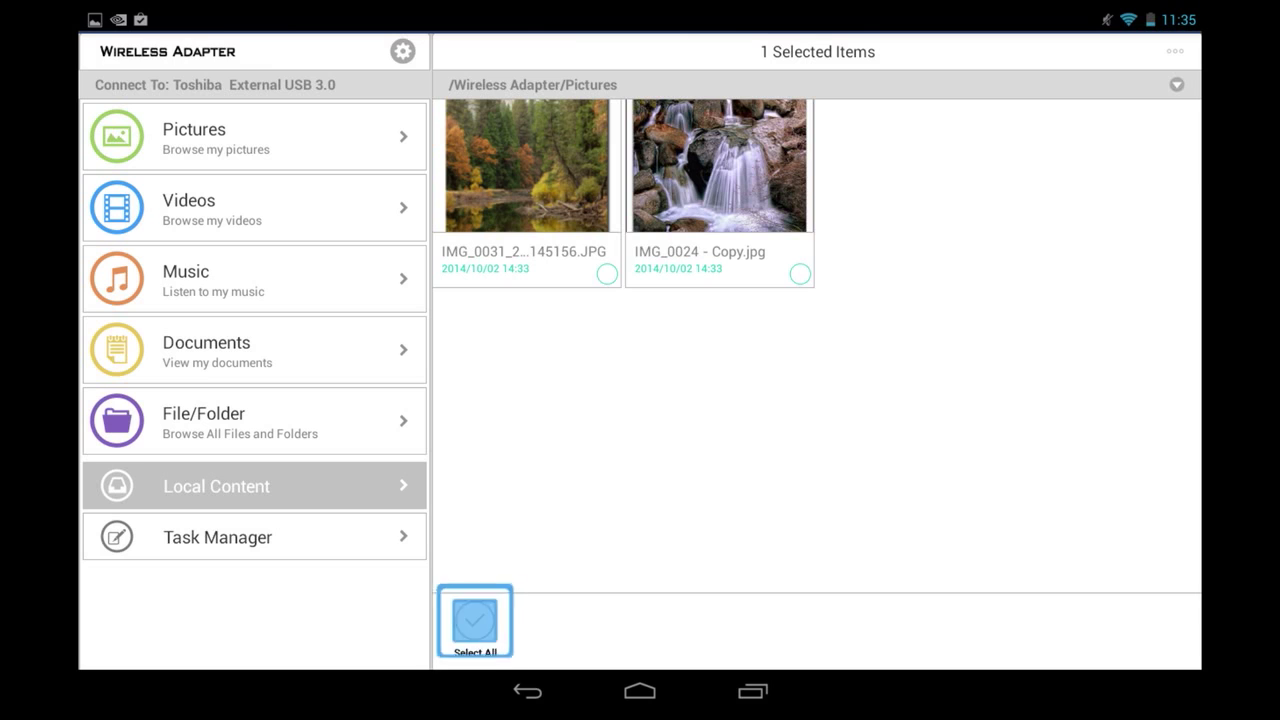
{"action": "left_click", "coordinate": [475, 620]}
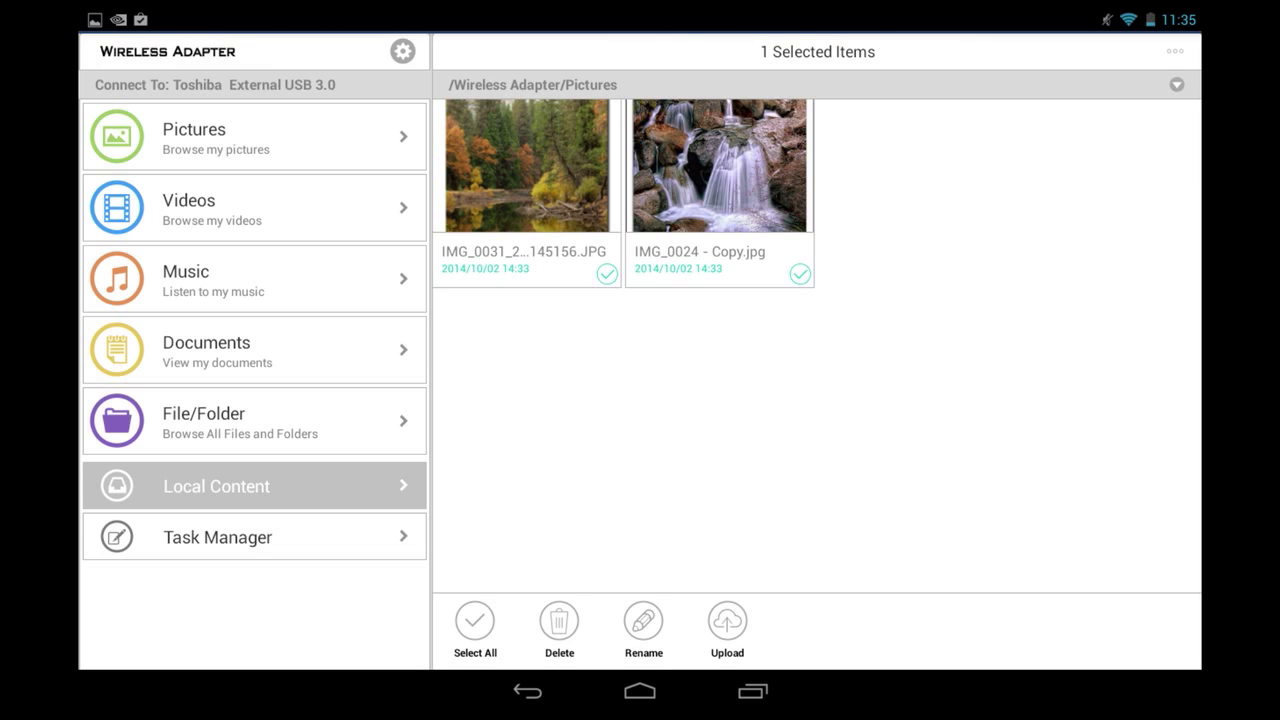
Try renaming the selected pictures, then browse the drive's files and folders.
{"action": "left_click", "coordinate": [643, 620]}
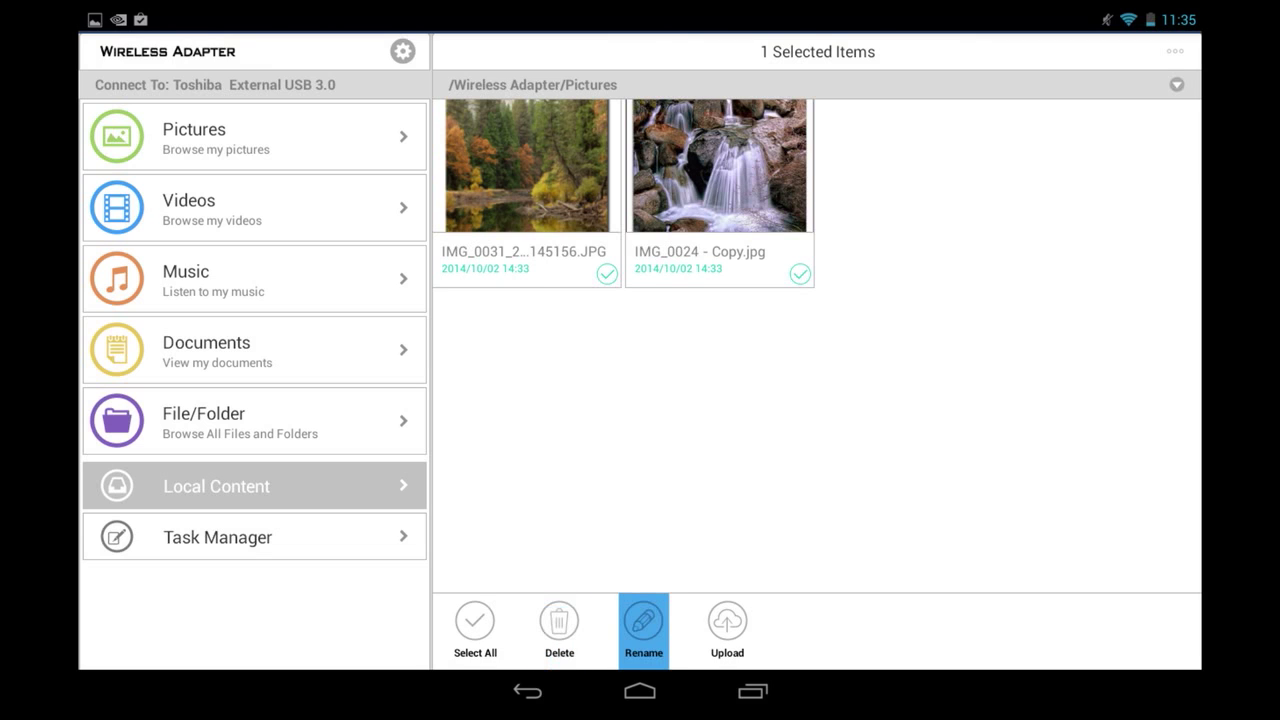
{"action": "left_click", "coordinate": [727, 625]}
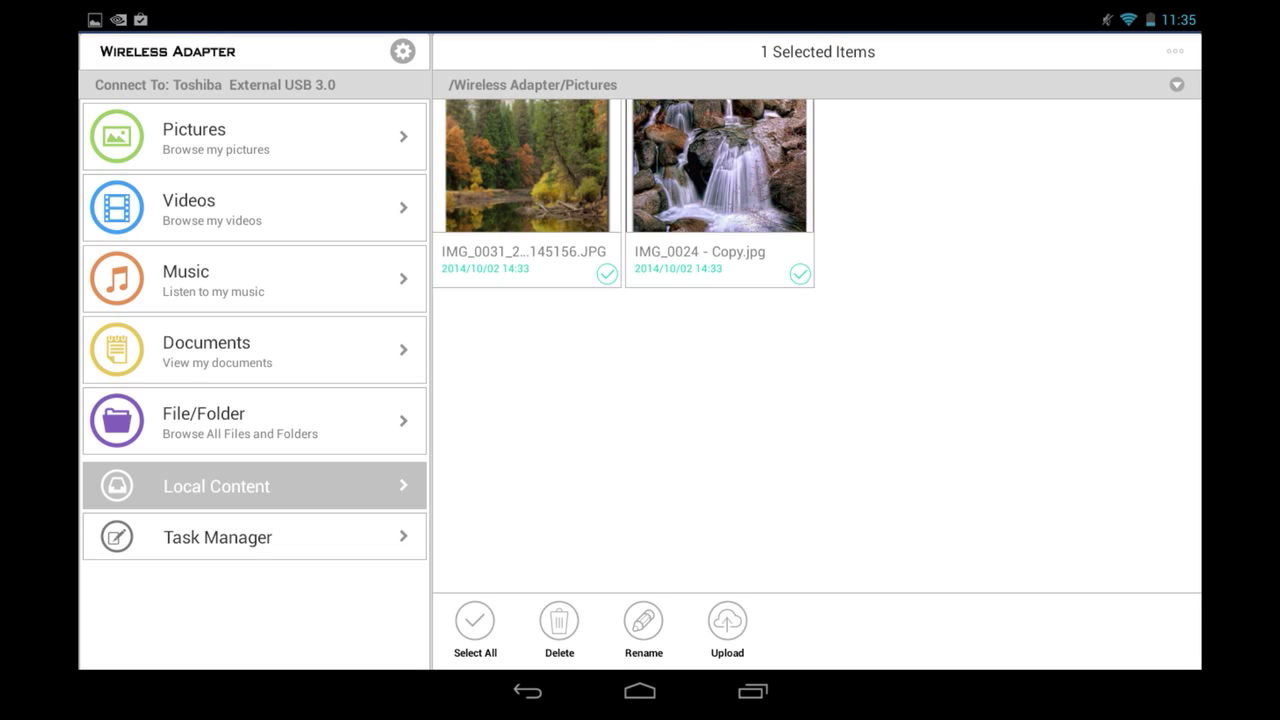
{"action": "left_click", "coordinate": [253, 420]}
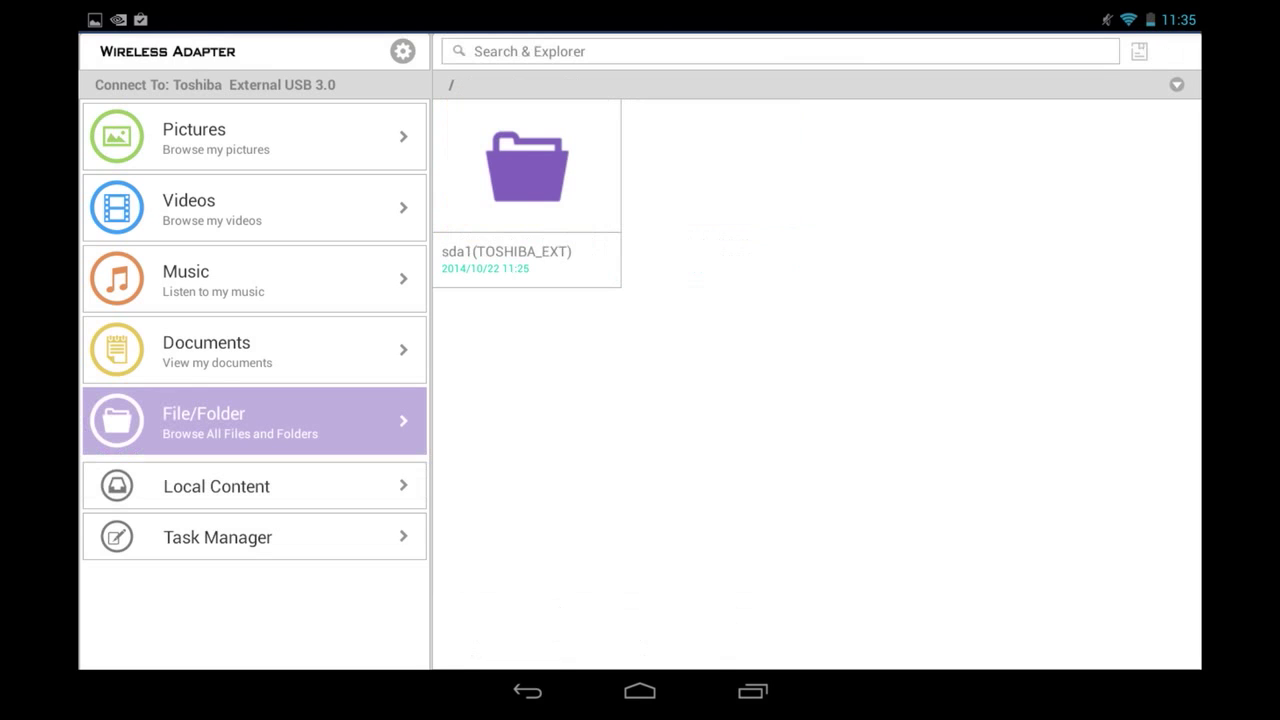
Open the sda1(TOSHIBA_EXT) drive and its Music folder.
{"action": "left_click", "coordinate": [525, 165]}
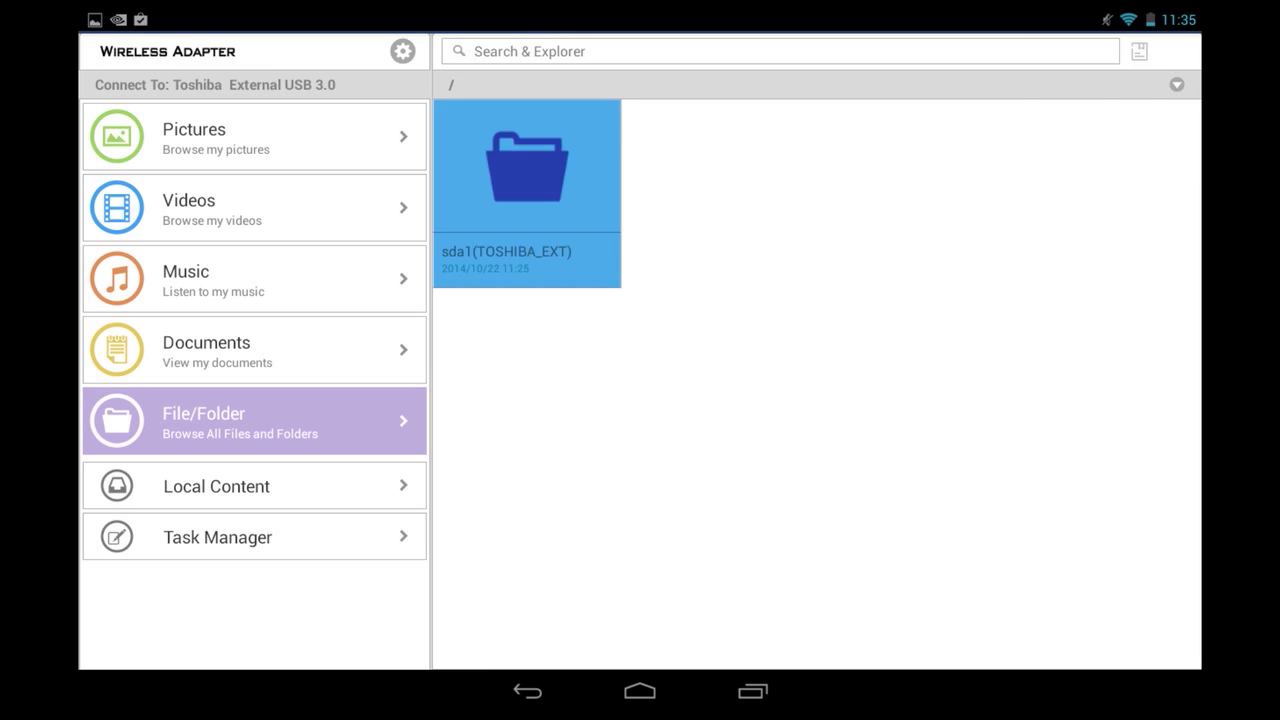
{"action": "double_click", "coordinate": [526, 166]}
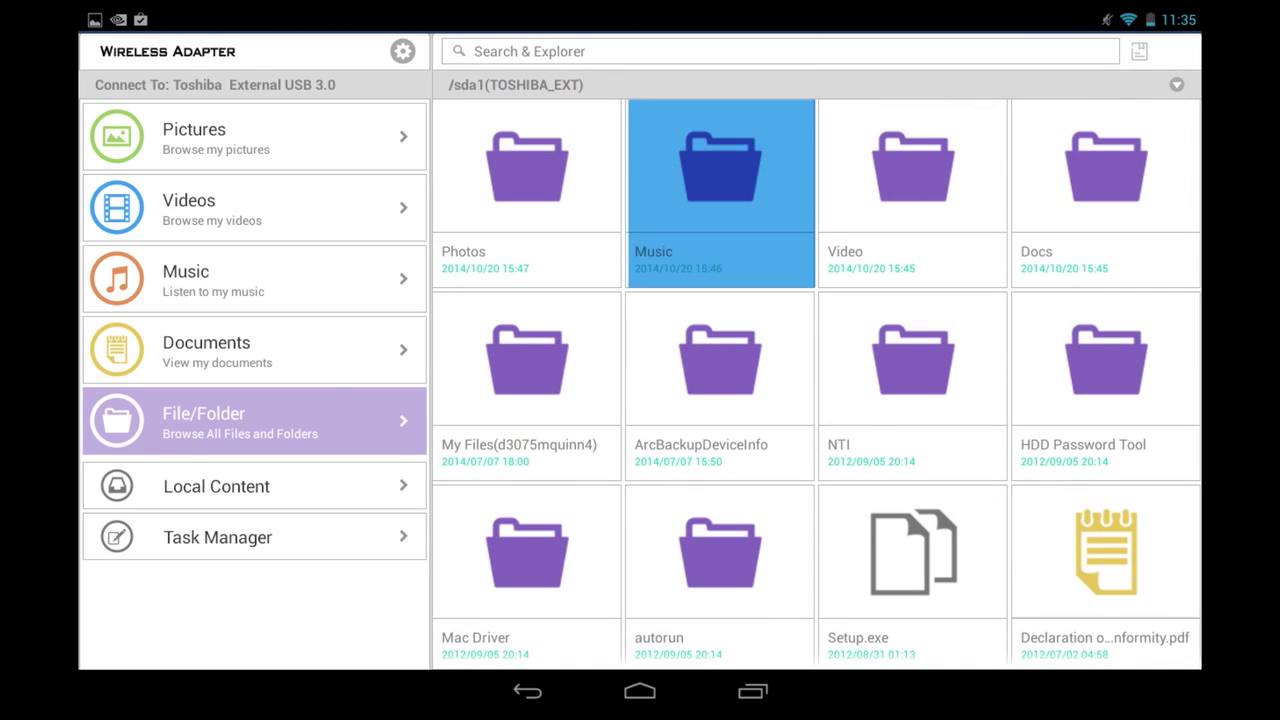
{"action": "double_click", "coordinate": [719, 165]}
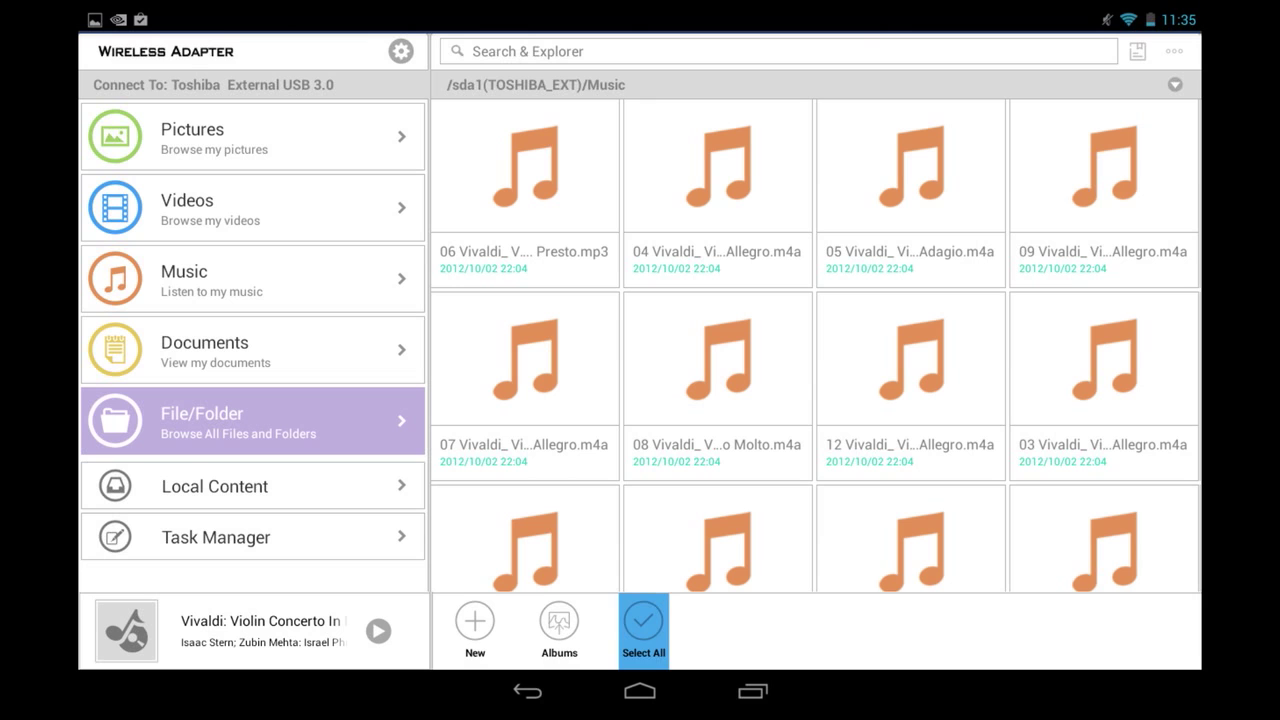
Select track 03 Vivaldi Allegro and download it to the tablet.
{"action": "left_click", "coordinate": [643, 630]}
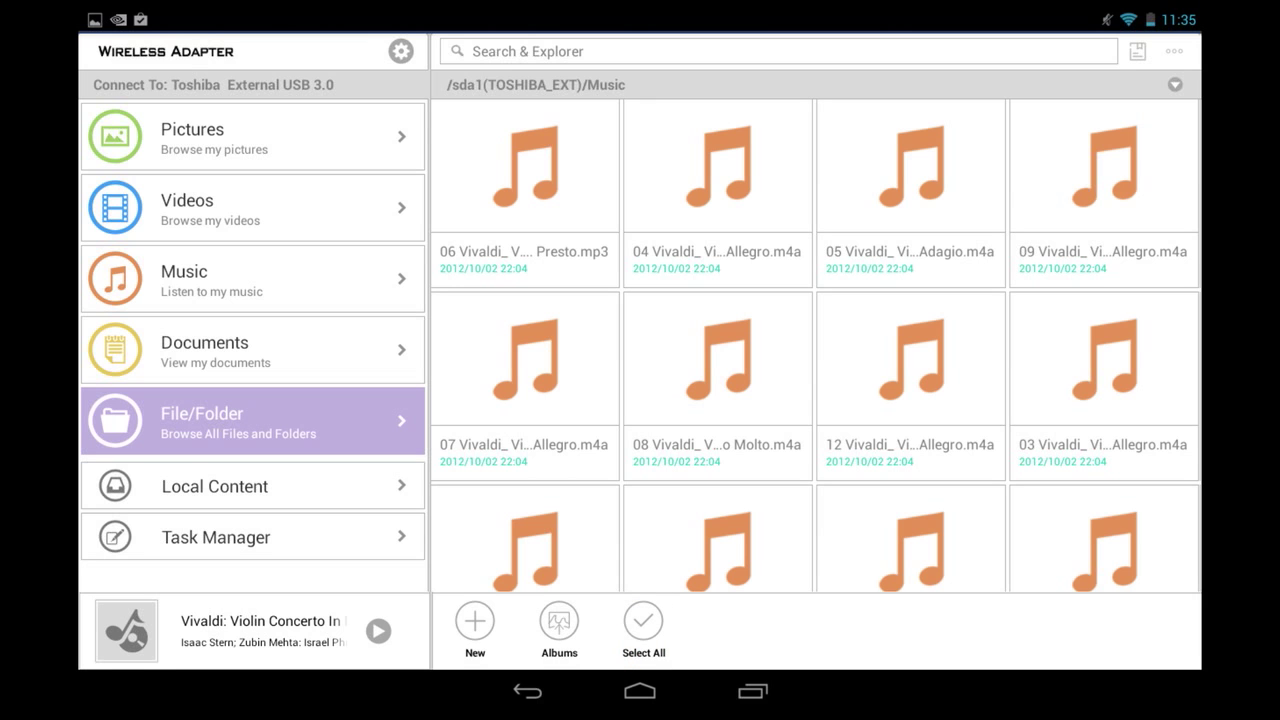
{"action": "left_click", "coordinate": [643, 620]}
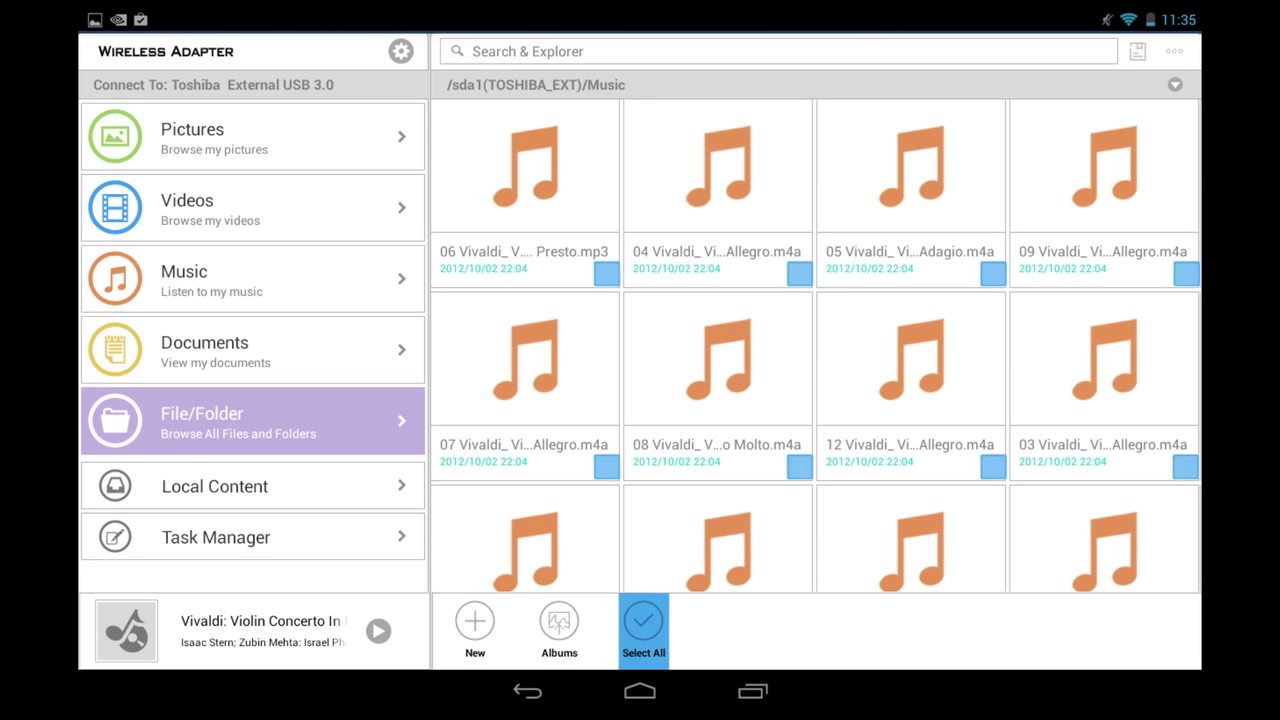
{"action": "left_click", "coordinate": [643, 620]}
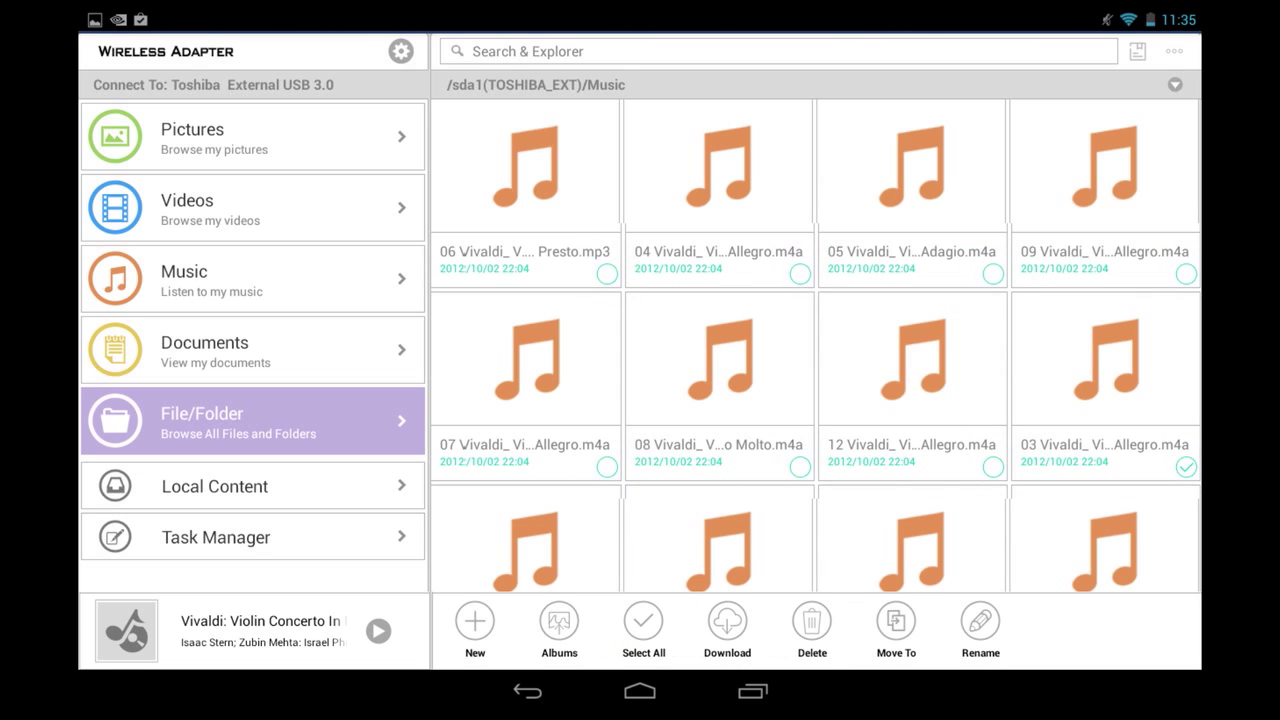
{"action": "left_click", "coordinate": [727, 625]}
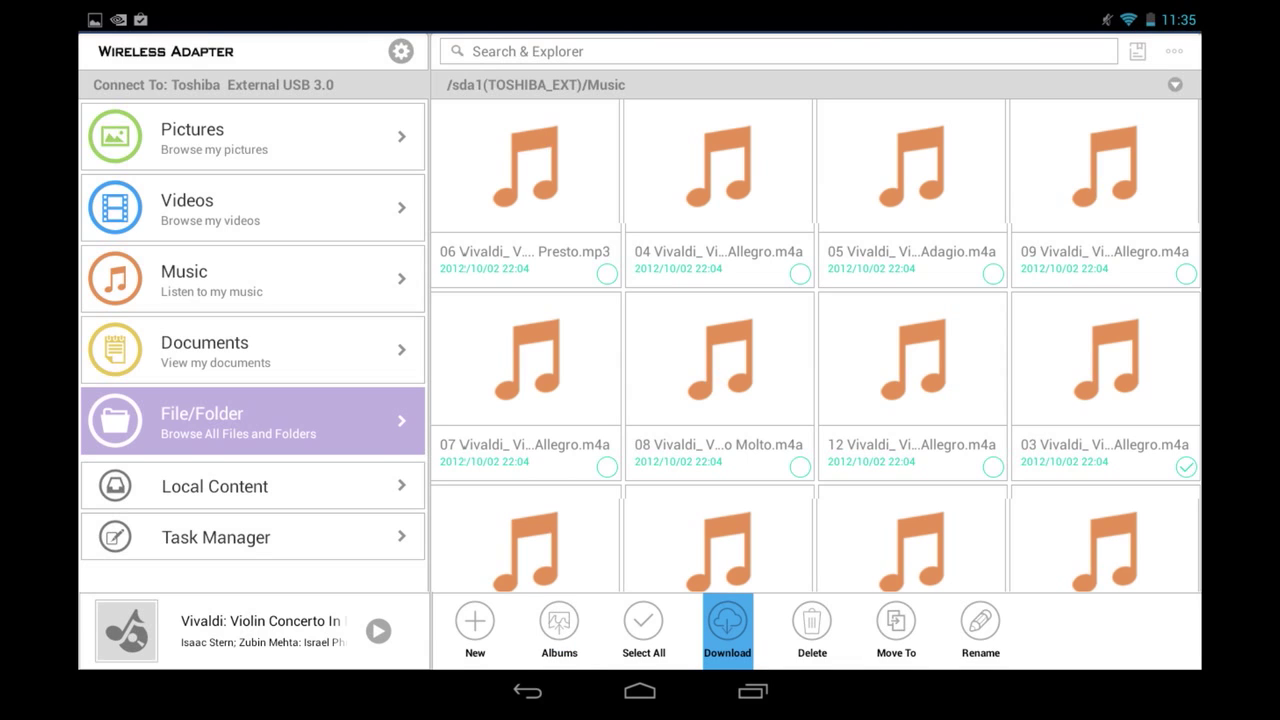
{"action": "left_click", "coordinate": [895, 630]}
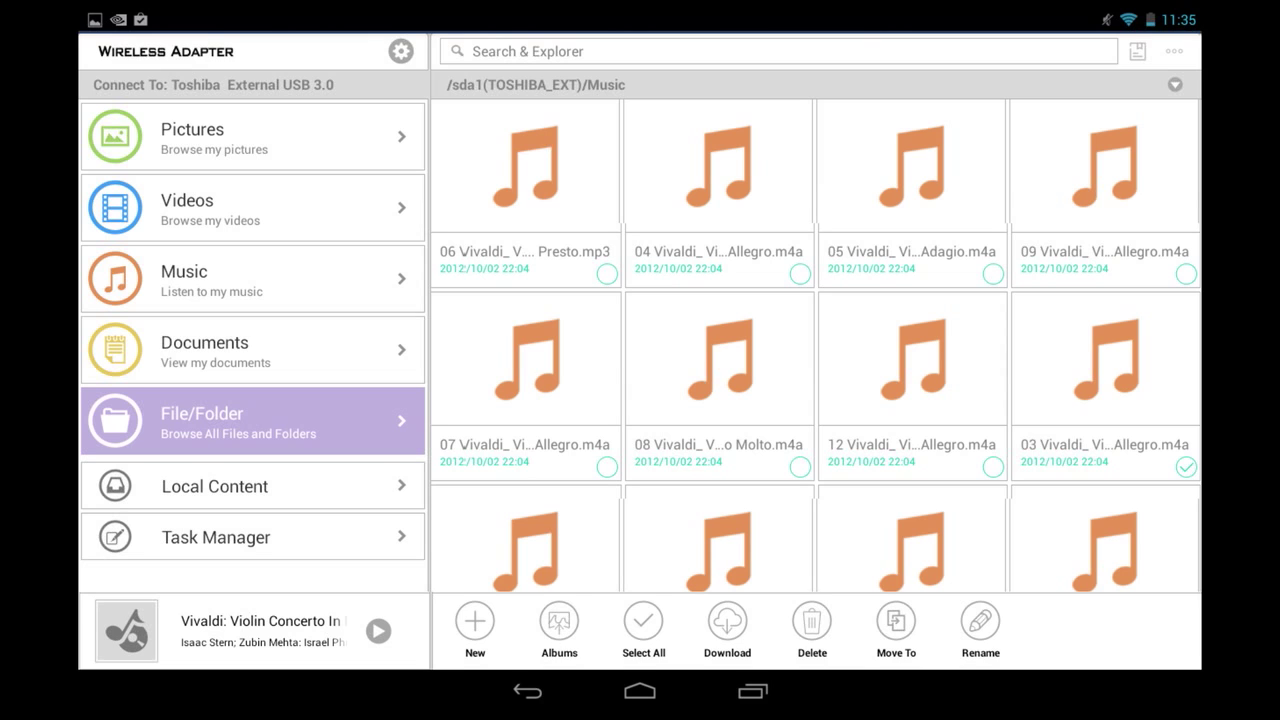
Select all Vivaldi tracks and check their download progress in Task Manager.
{"action": "left_click", "coordinate": [643, 620]}
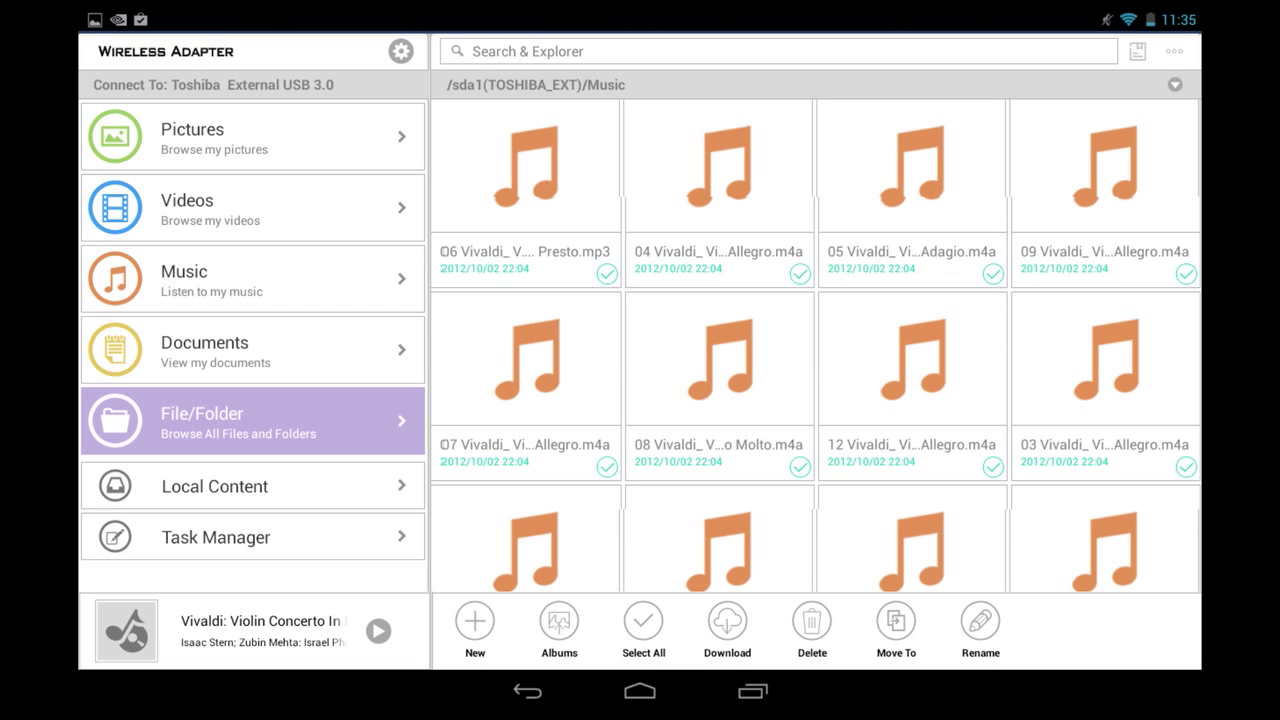
{"action": "left_click", "coordinate": [216, 537]}
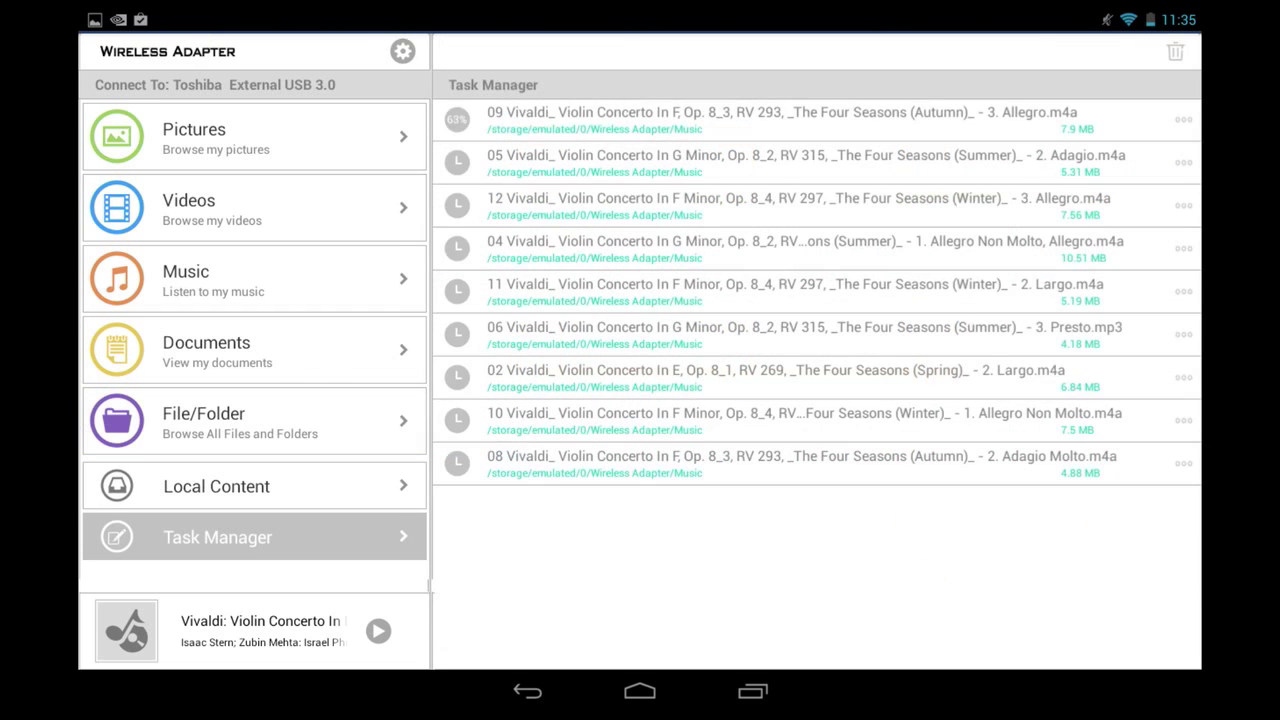